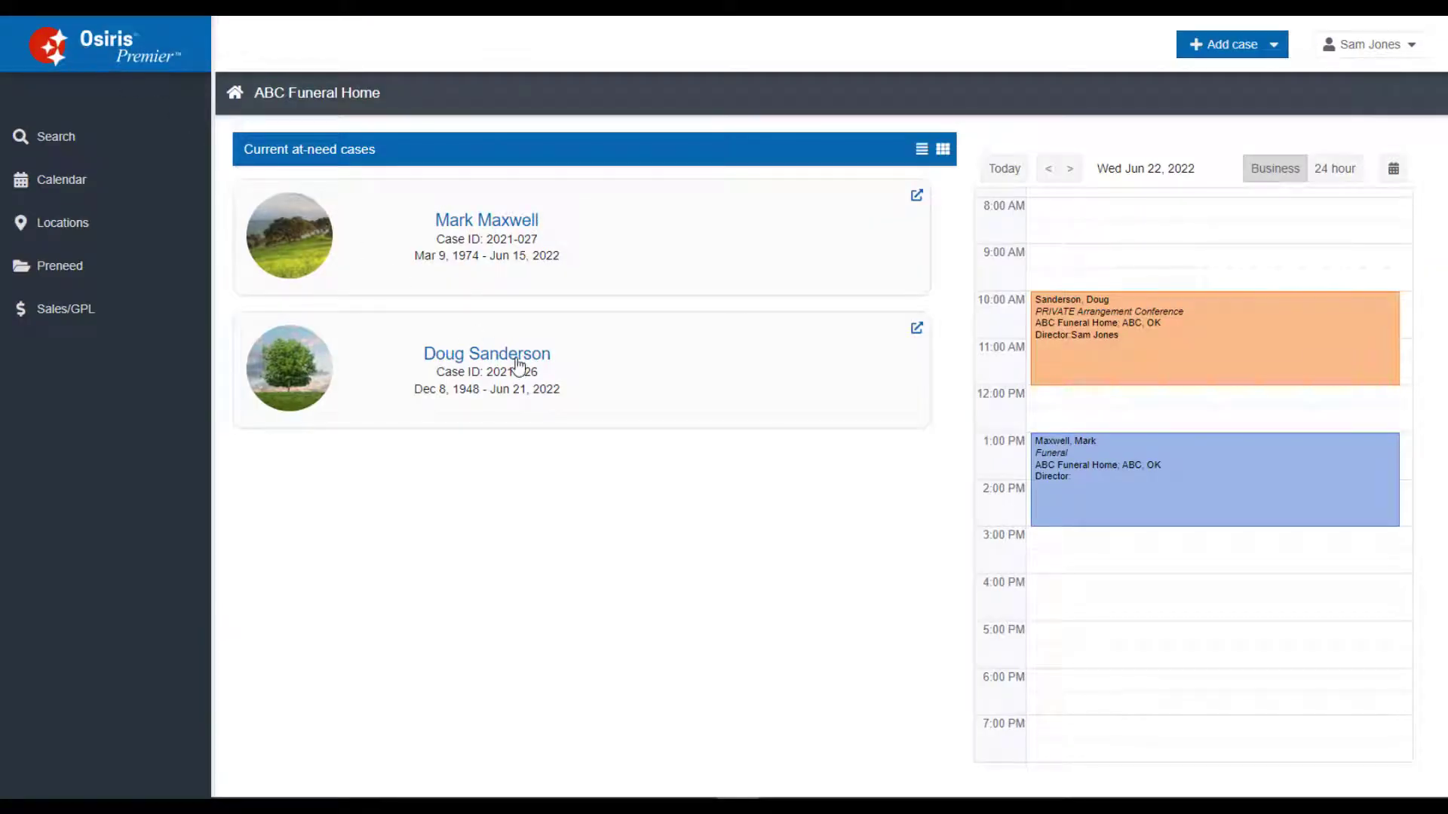
click(487, 353)
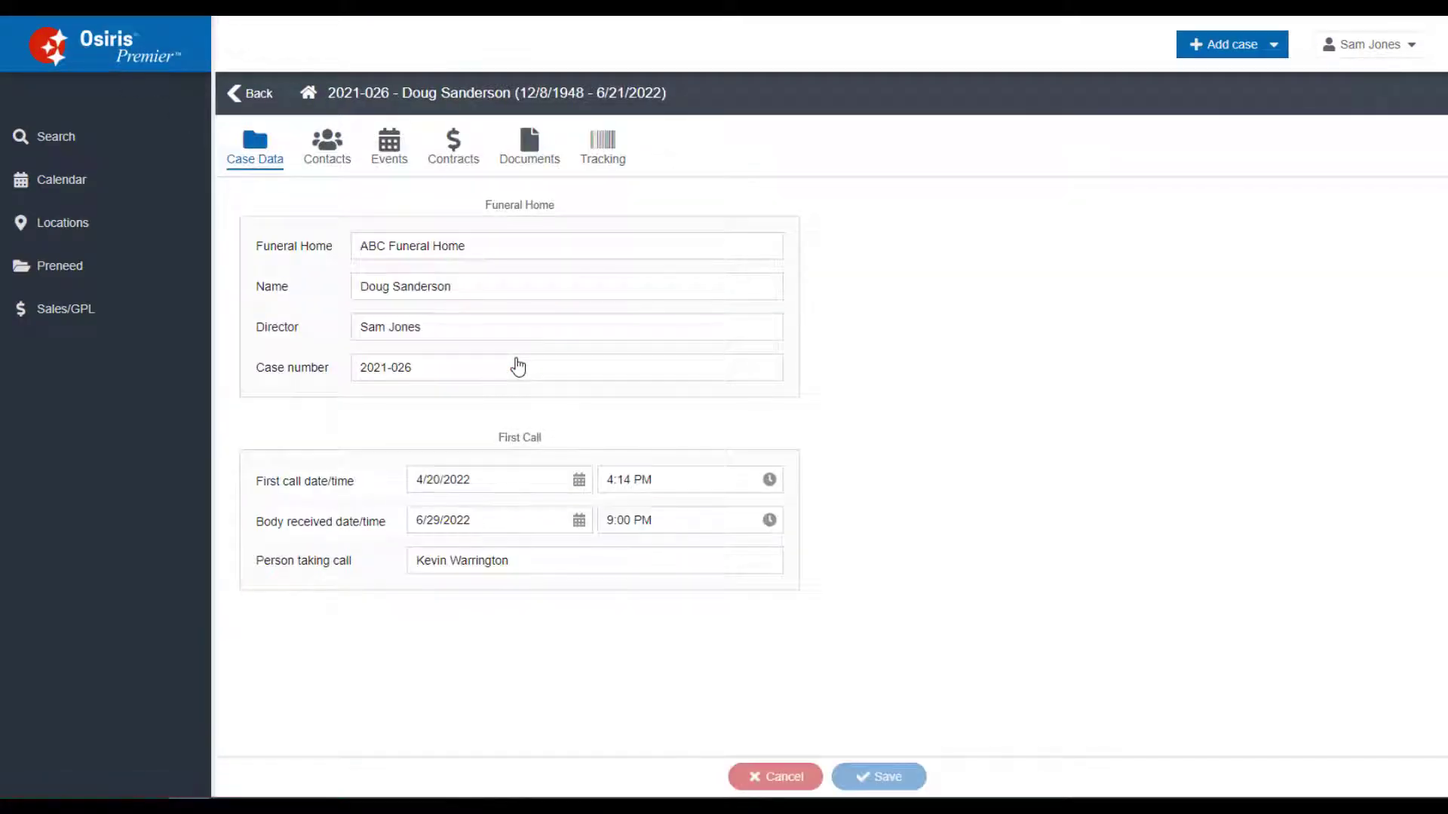
- Switch to Tracking and start a Record Body Location (Situate) entry listing the rooms
click(603, 147)
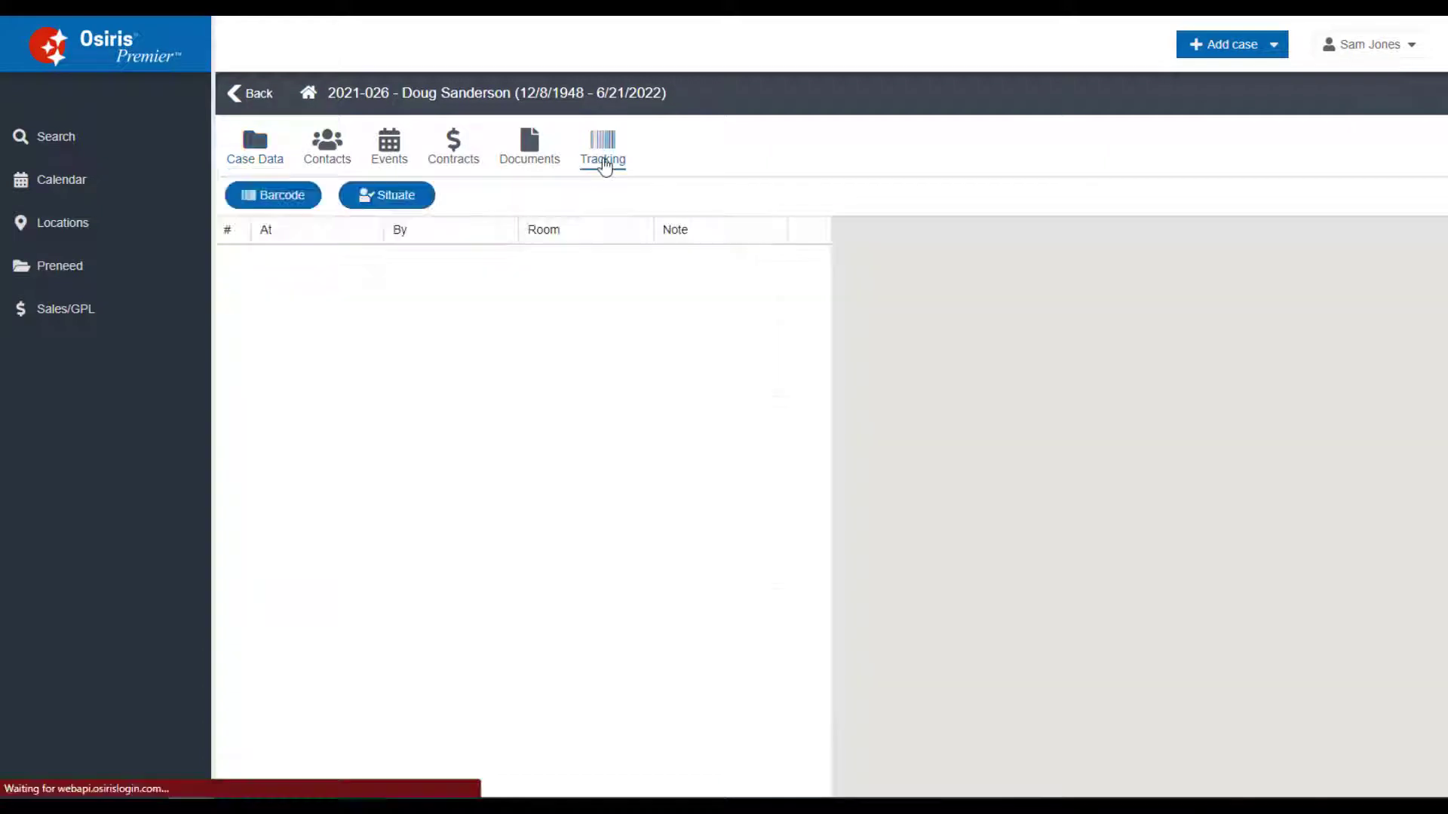
click(603, 144)
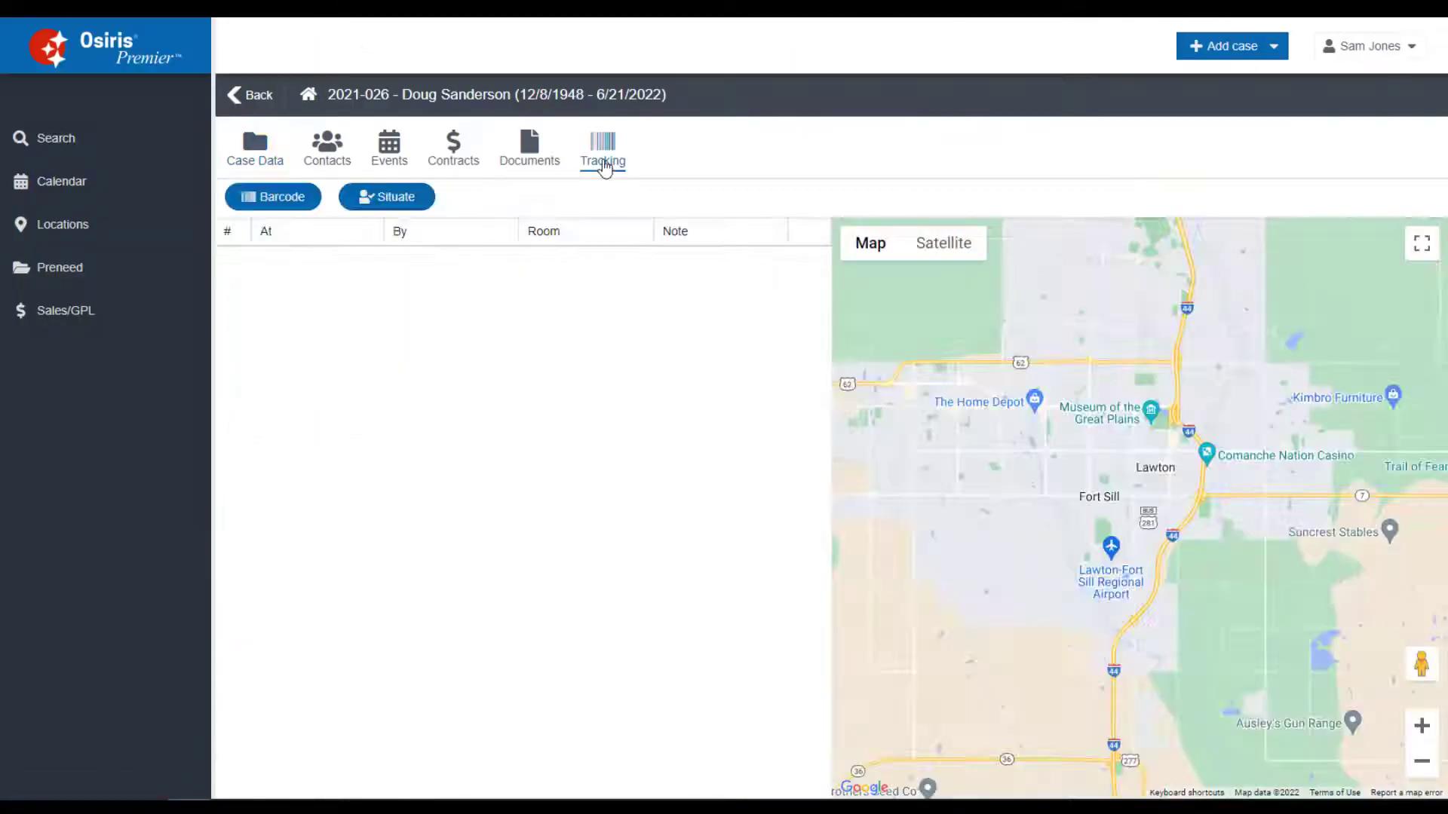
click(387, 196)
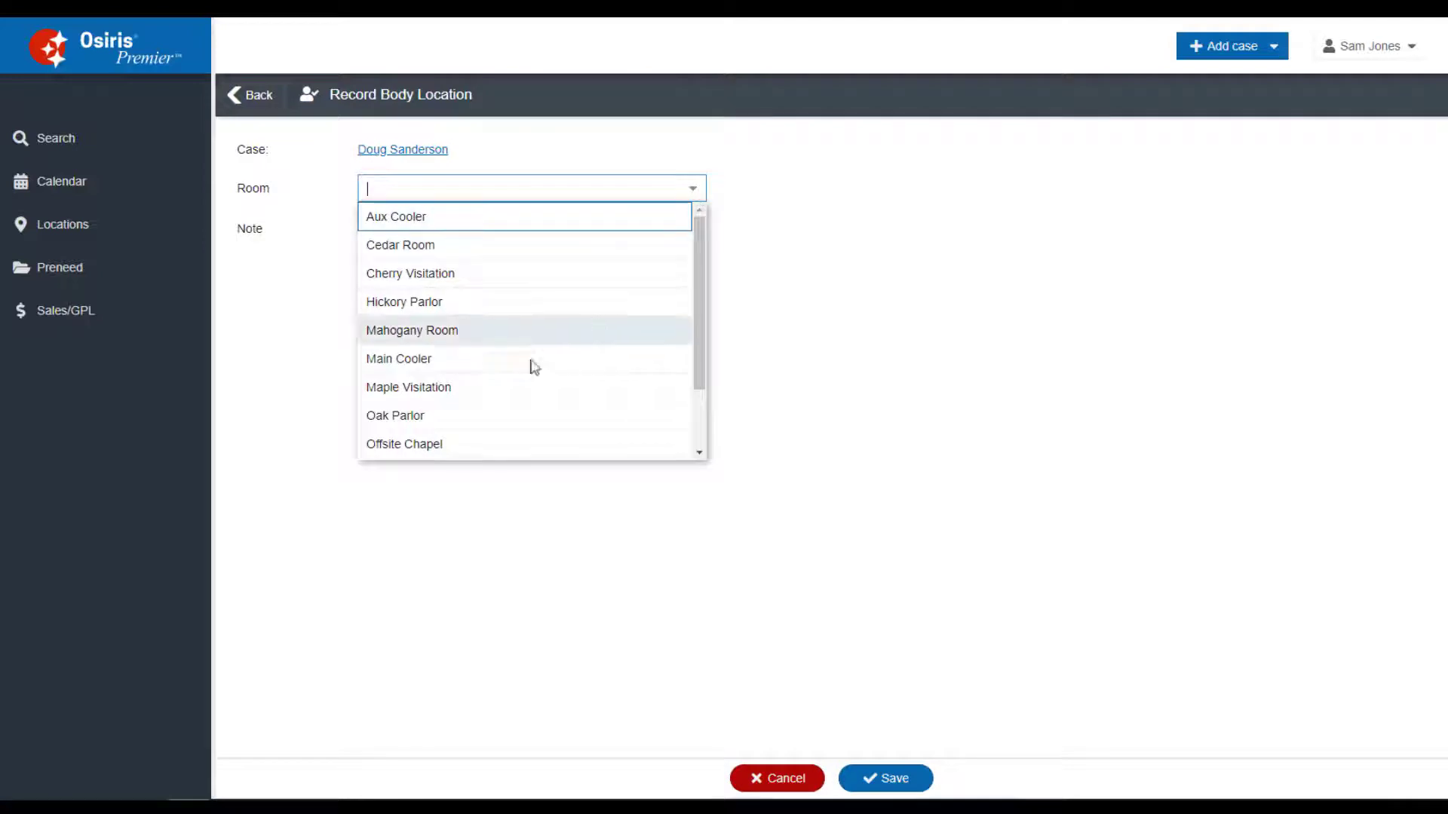